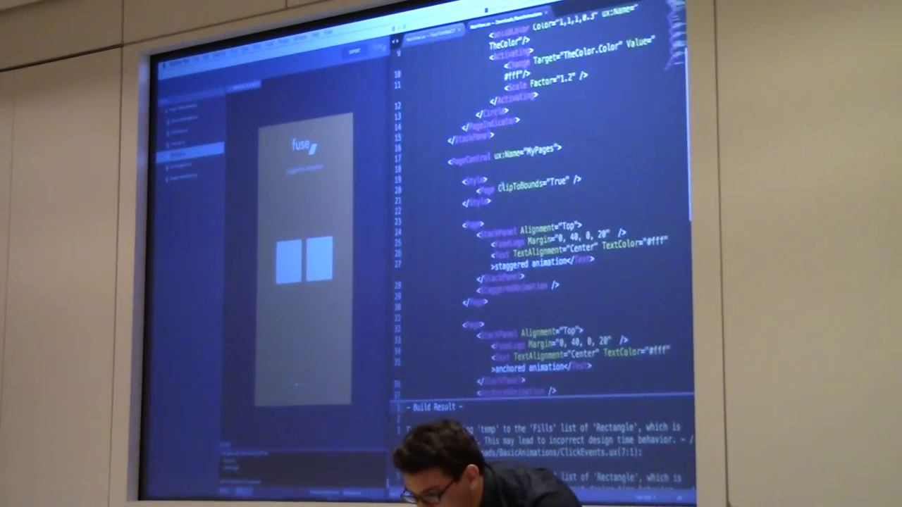
scroll(down, 3)
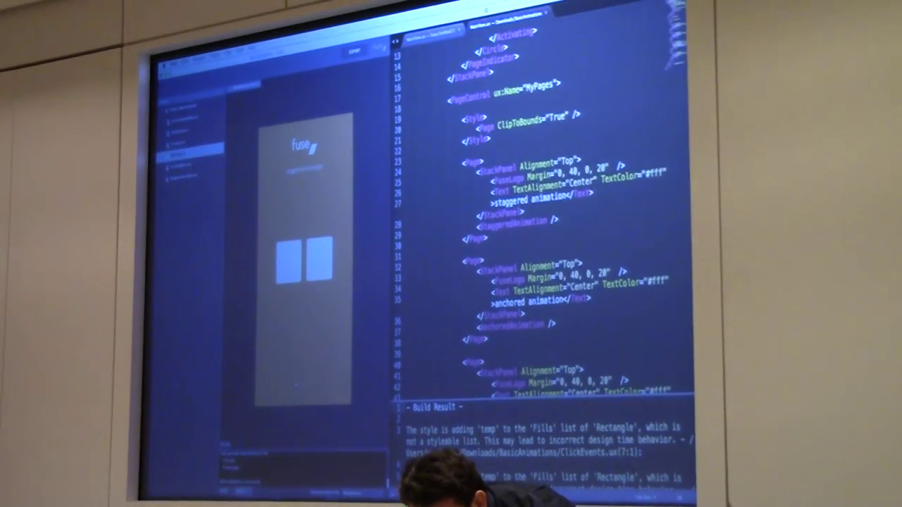